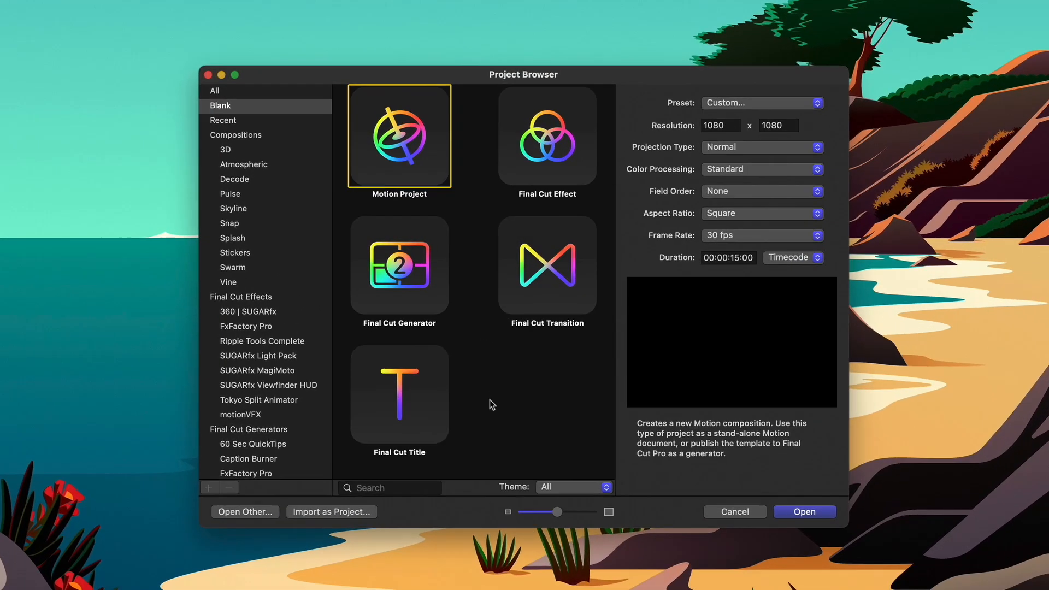
Step: Choose the Final Cut Generator project type with a 1080×1080 square preset at 30 fps
left_click(399, 266)
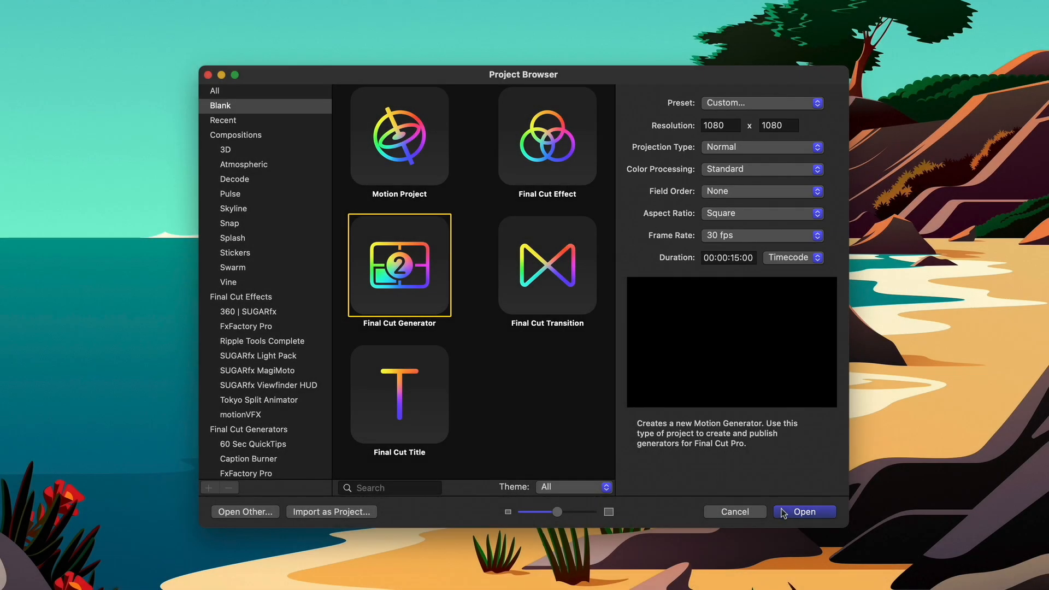
Step: Create the generator, apply Frame 12 vector art, rename the layer Grid and lock it
left_click(805, 512)
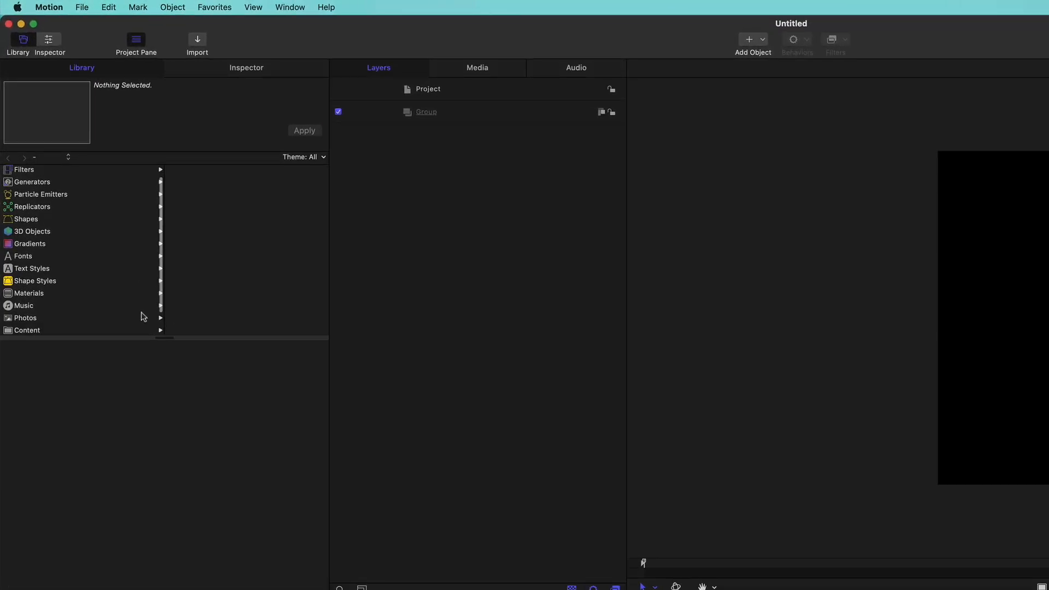
left_click(27, 330)
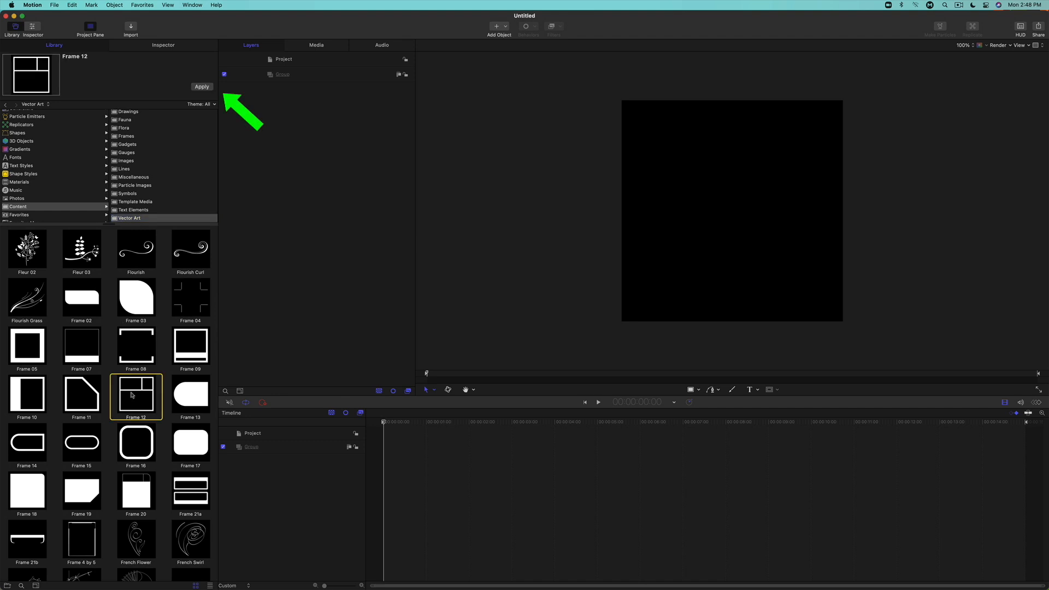
left_click(202, 86)
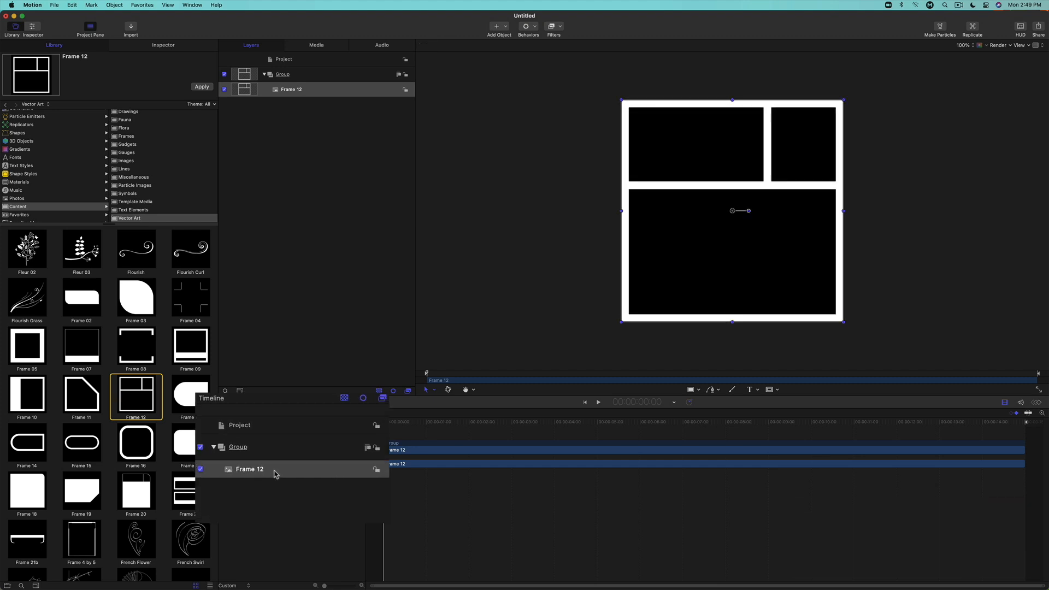
type("Grid")
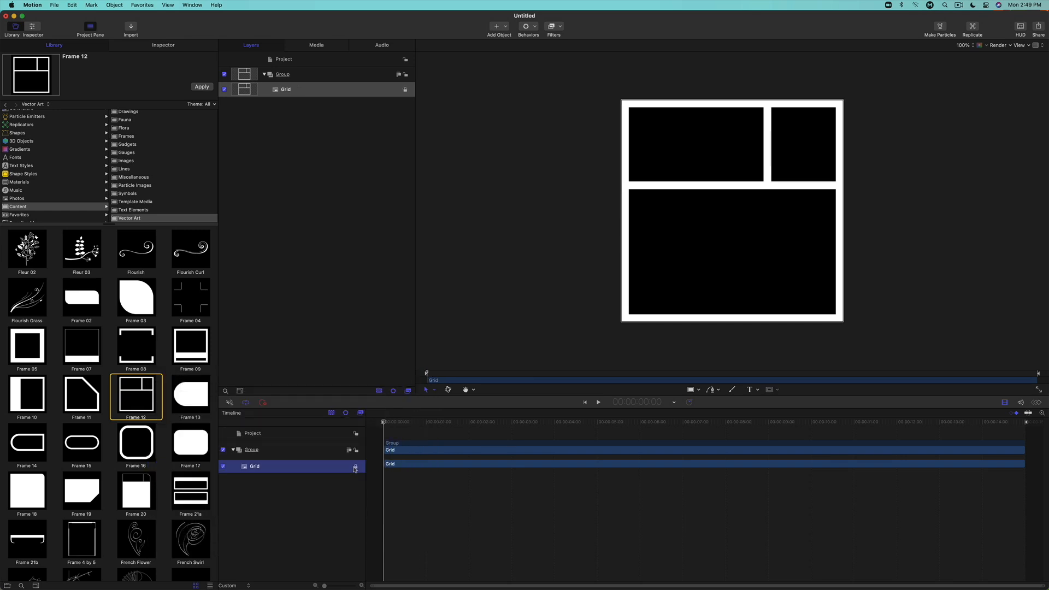
left_click(114, 5)
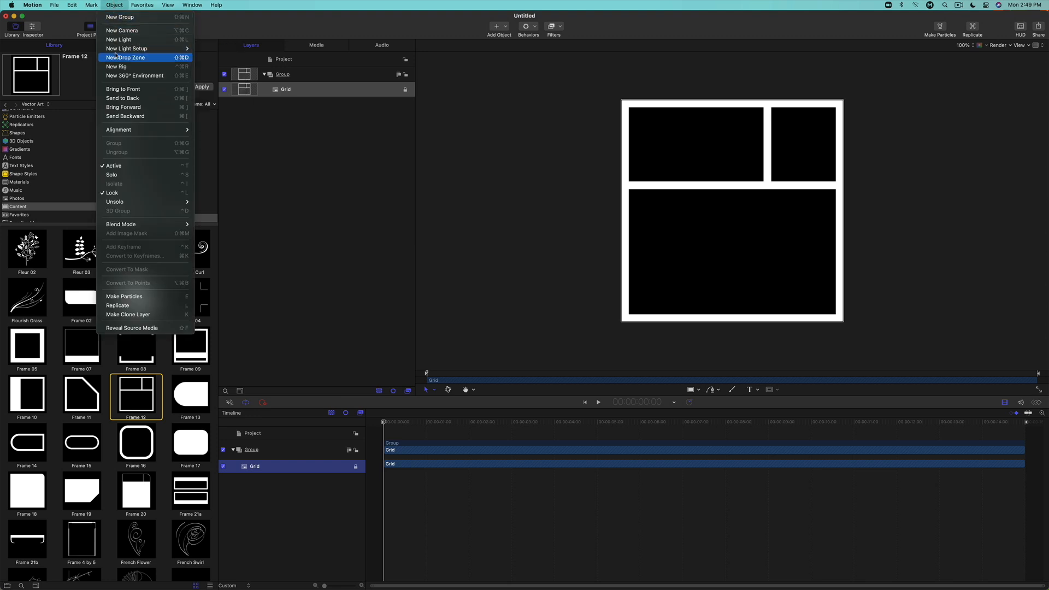
Step: Add a new drop zone, position it, and crop it down to the grid's bottom panel
left_click(126, 56)
type("DZ Bottom")
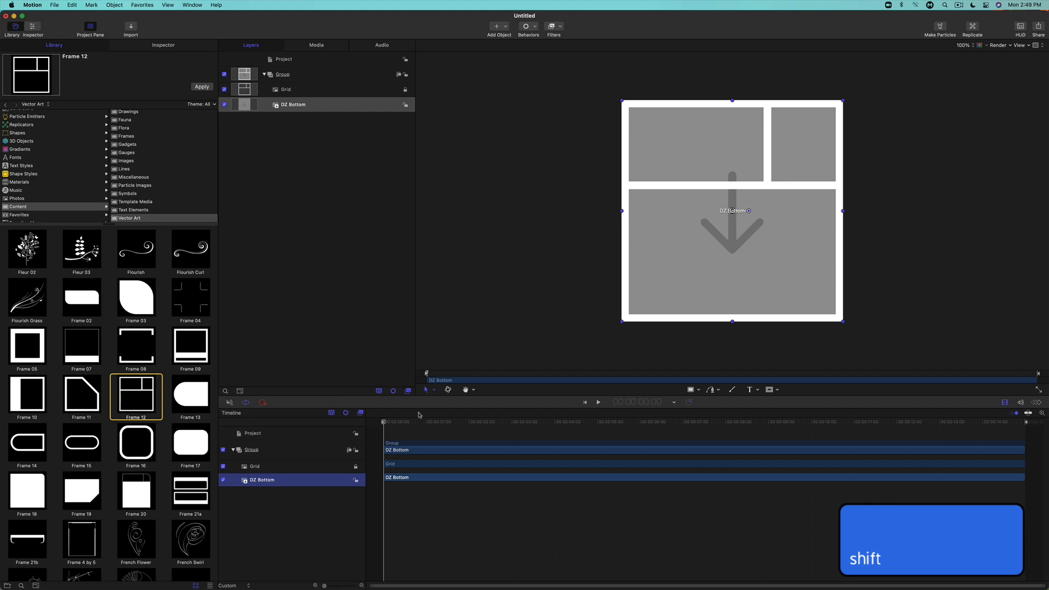
left_click_drag(733, 221, 730, 213)
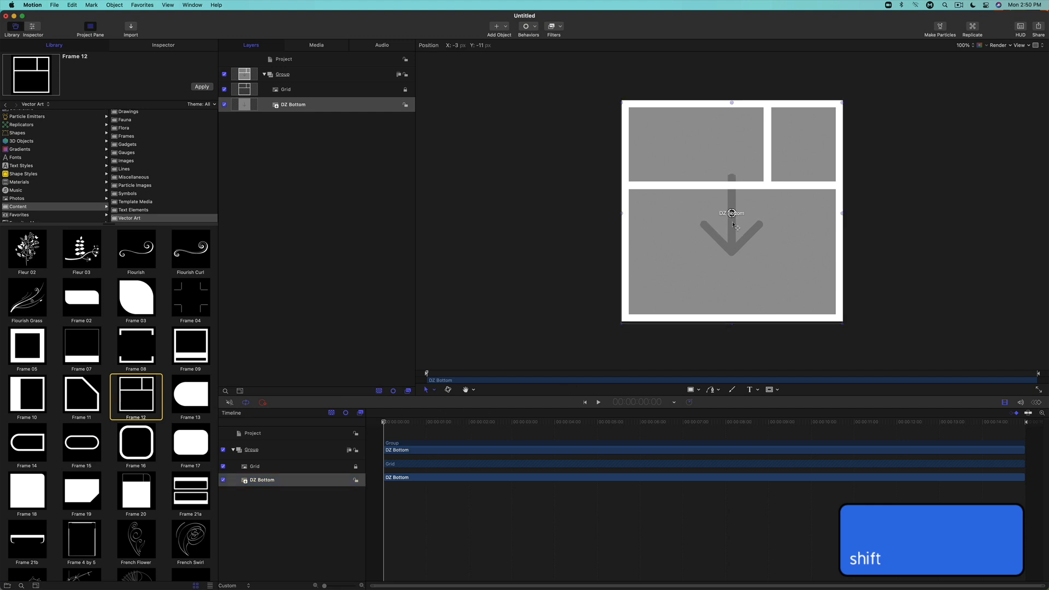
left_click_drag(732, 213, 731, 246)
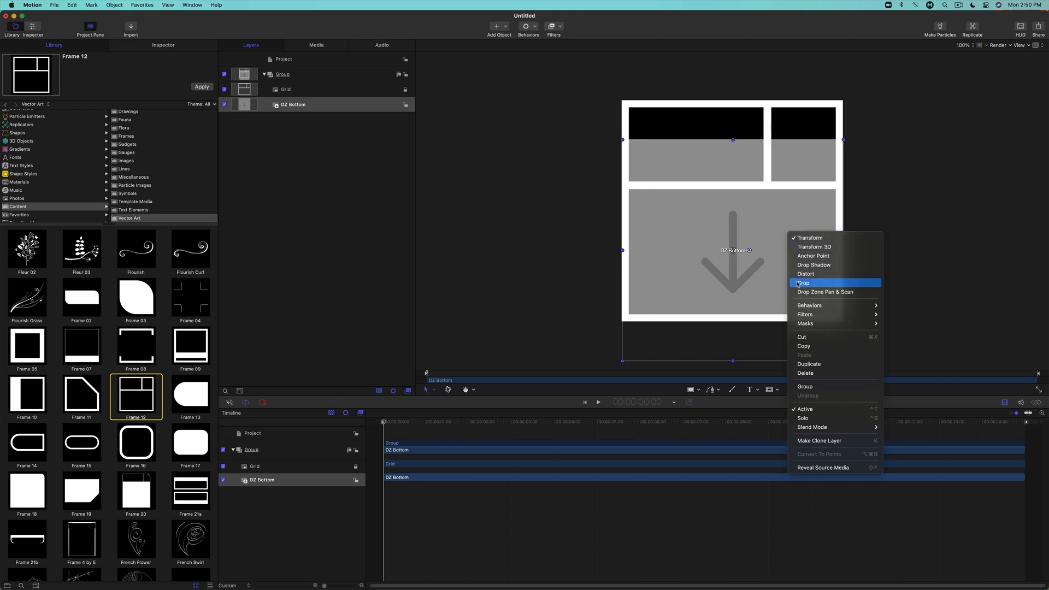
left_click(802, 282)
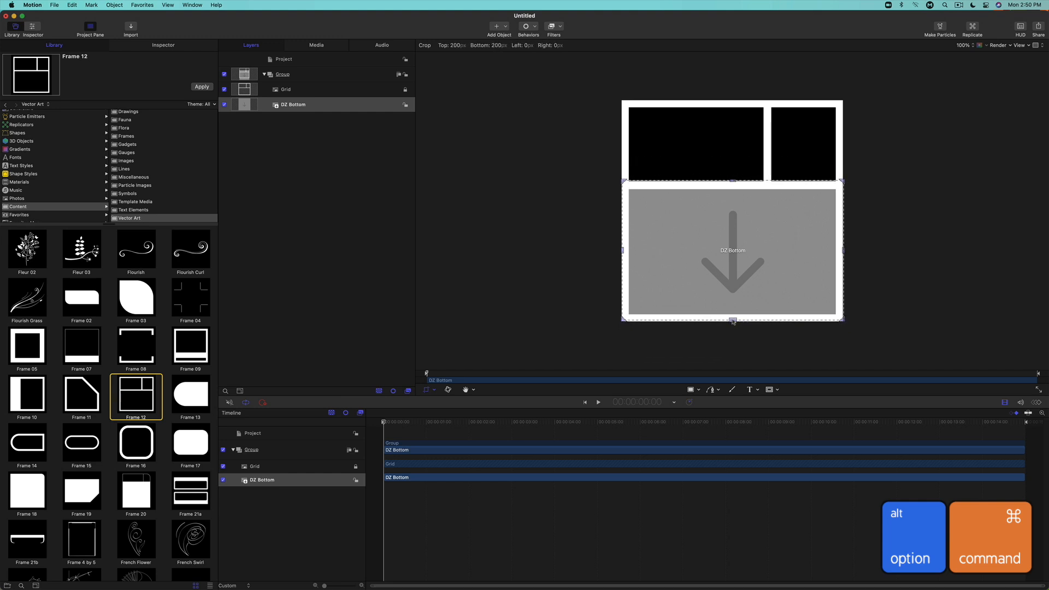
left_click_drag(732, 320, 732, 319)
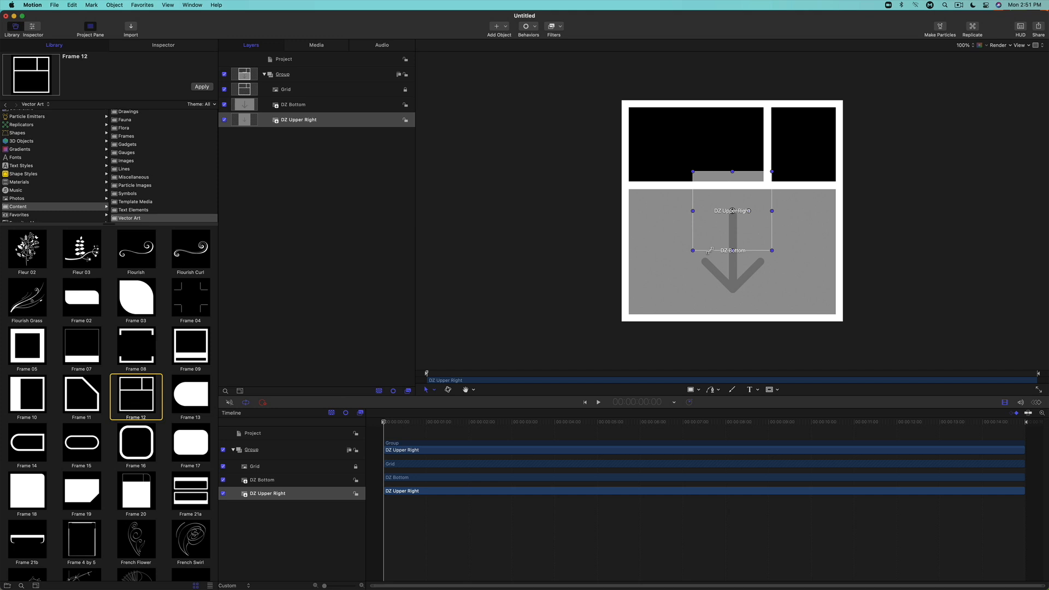
Step: Move DZ Upper Right into the upper-right panel, then duplicate DZ Bottom for DZ Upper Left
left_click_drag(733, 210, 733, 212)
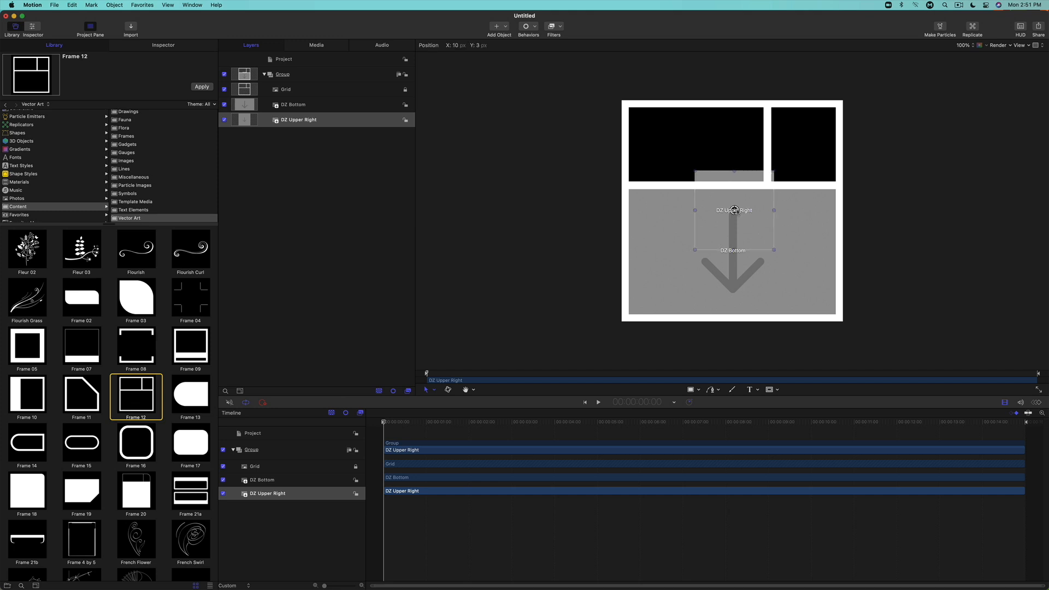
left_click_drag(734, 209, 798, 151)
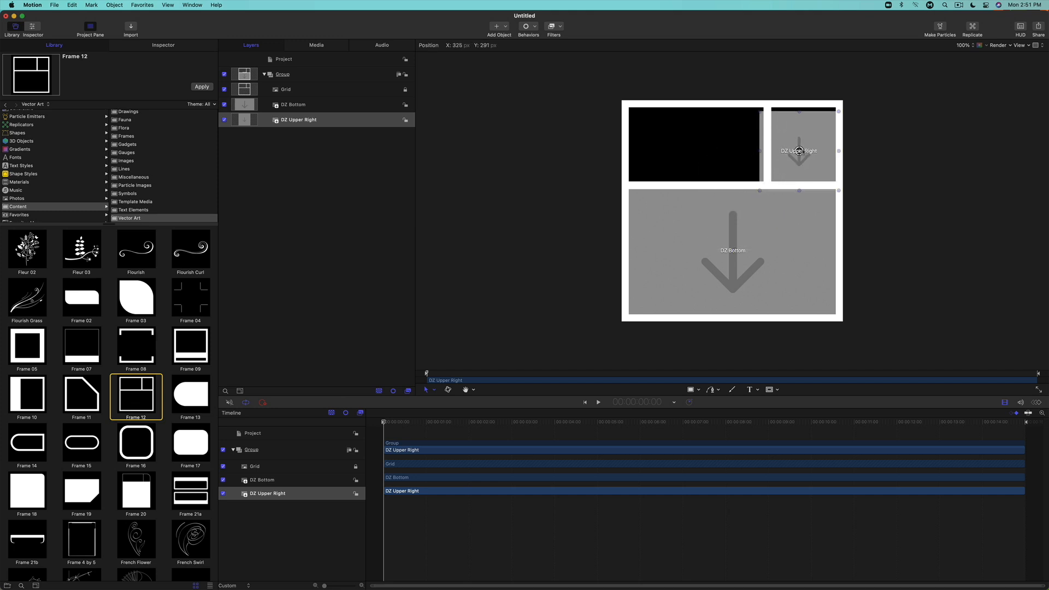
left_click_drag(798, 151, 805, 144)
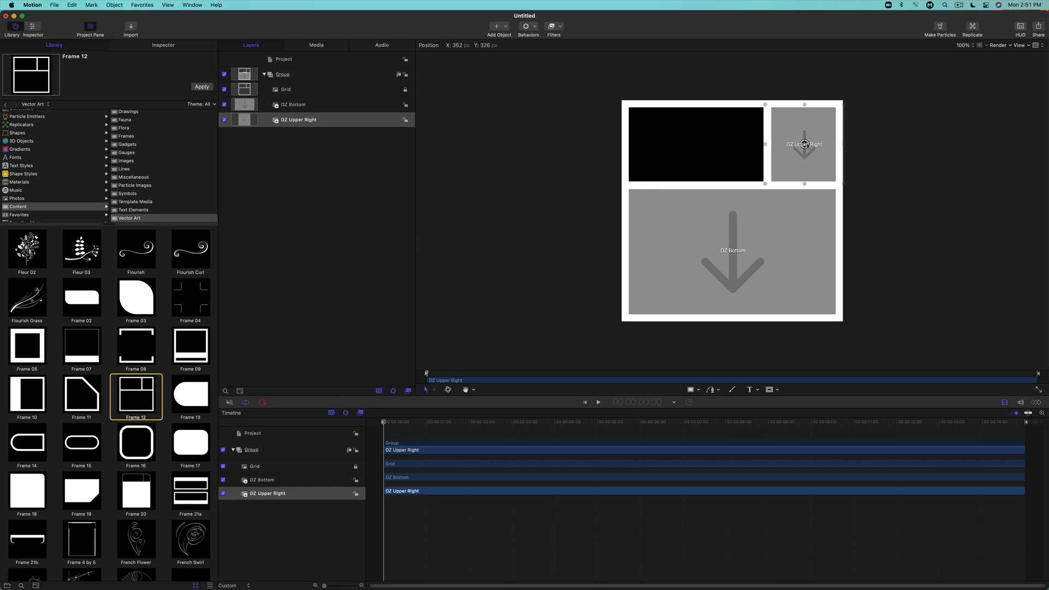
left_click_drag(805, 143, 804, 142)
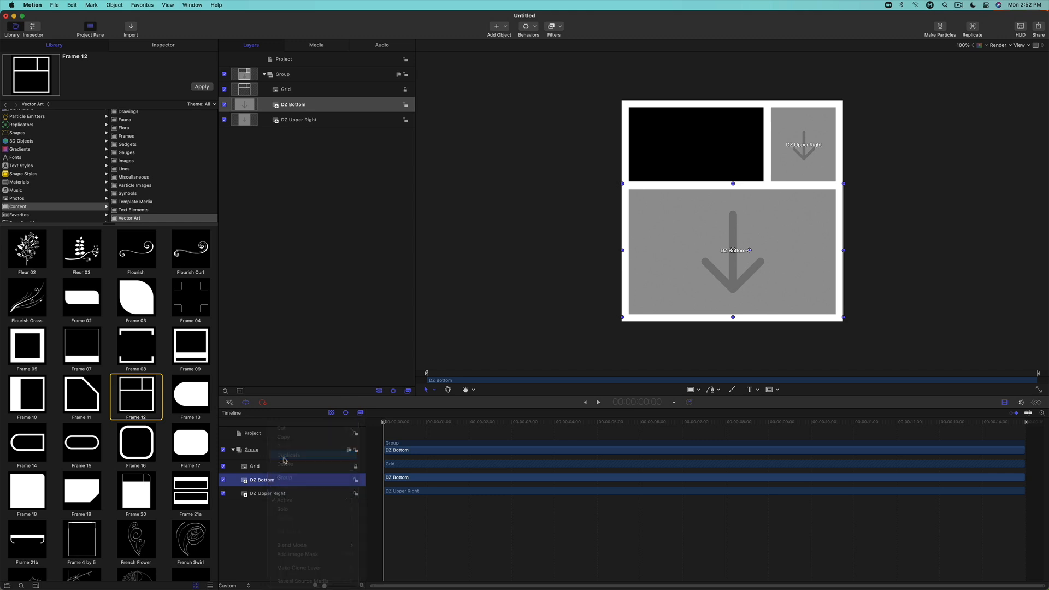
left_click(288, 455)
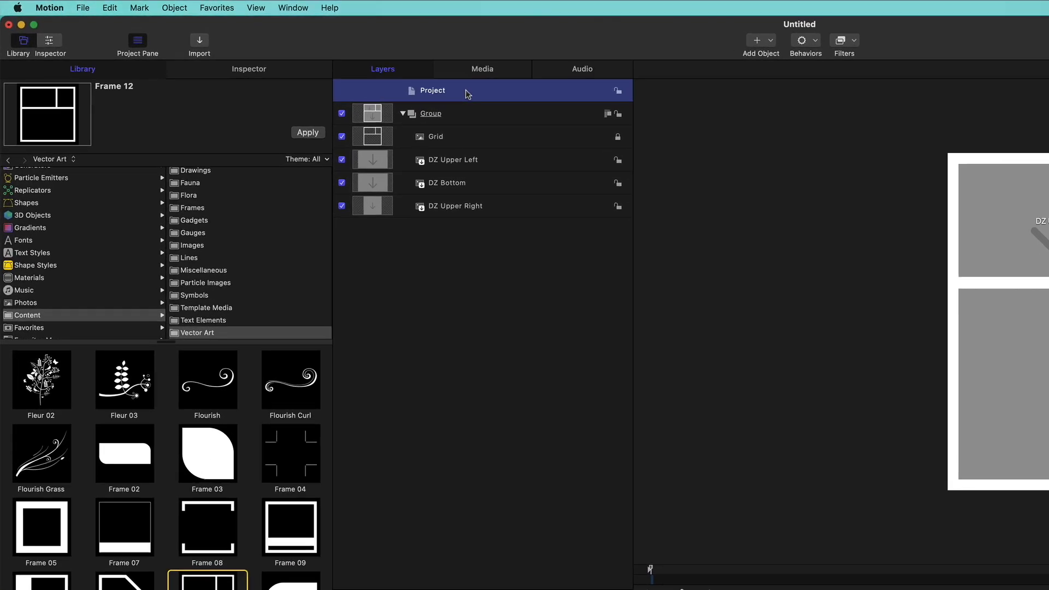
Step: Unpublish a drop-zone source parameter in the project's Publishing settings
left_click(249, 69)
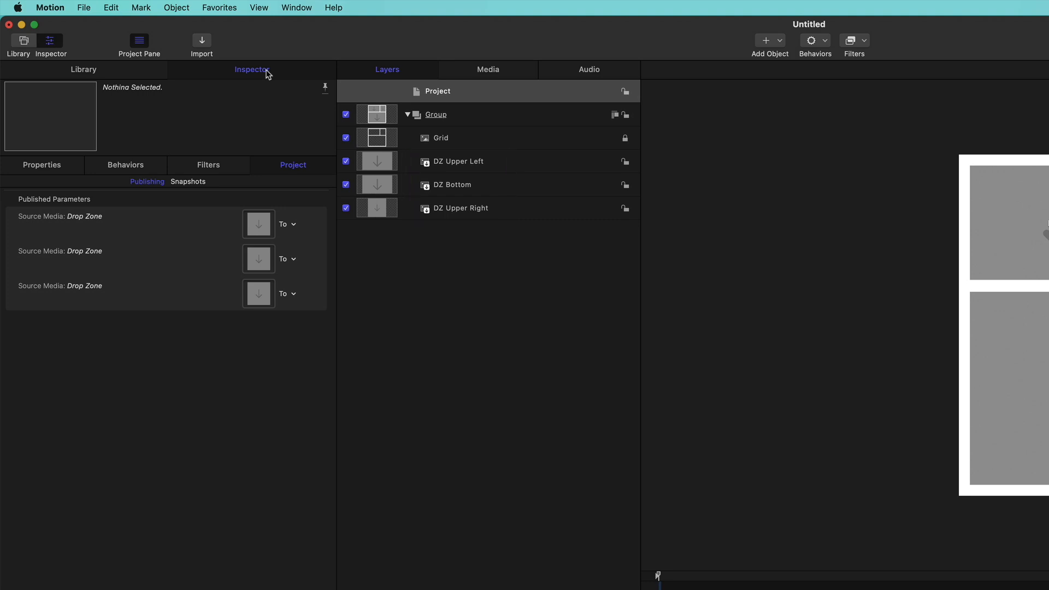
right_click(292, 225)
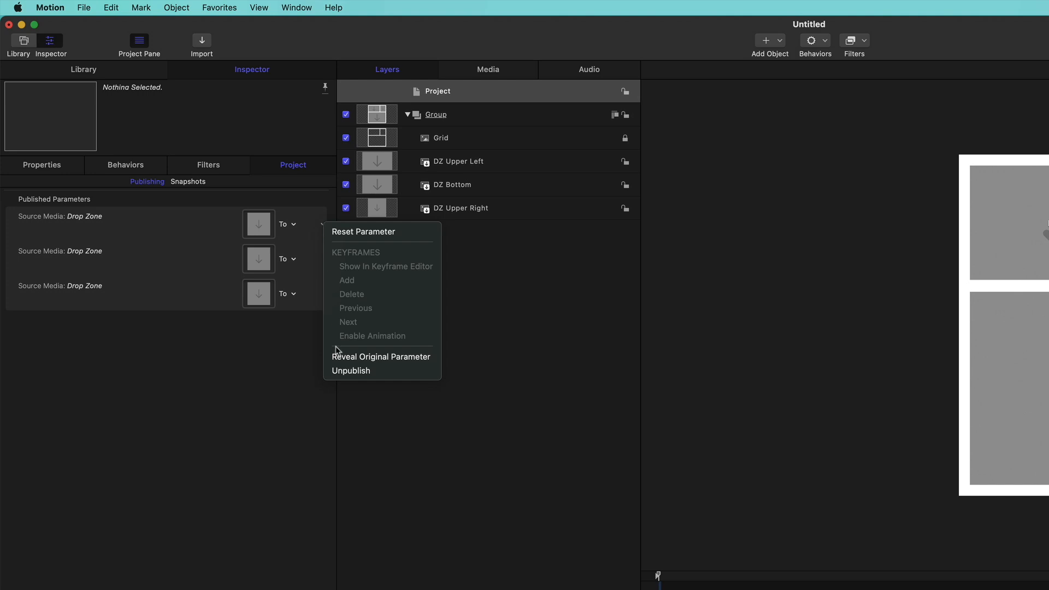
left_click(351, 370)
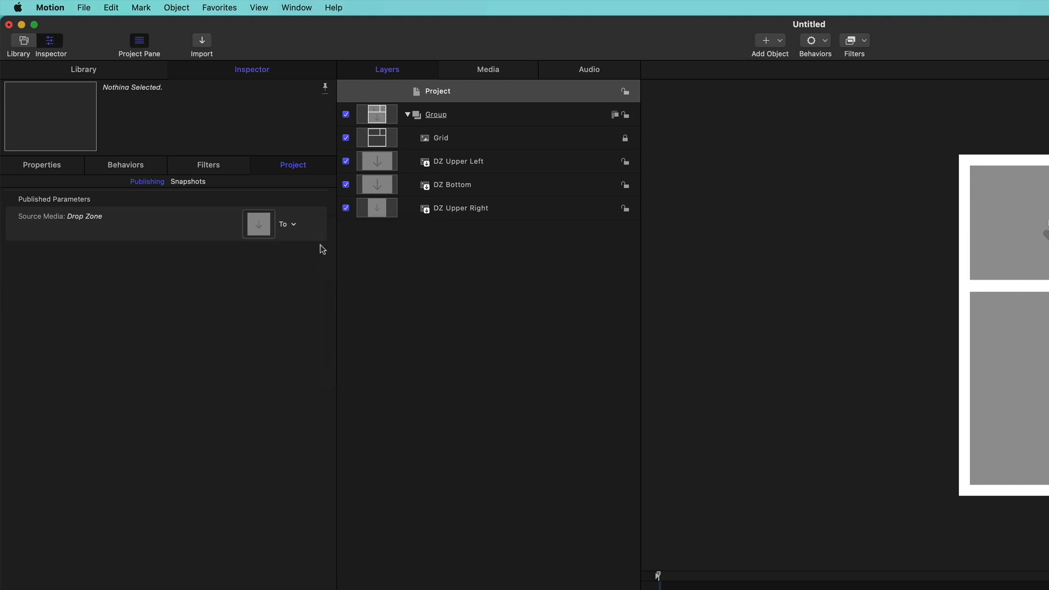
Step: Publish the source media of DZ Upper Left and DZ Upper Right
left_click(459, 161)
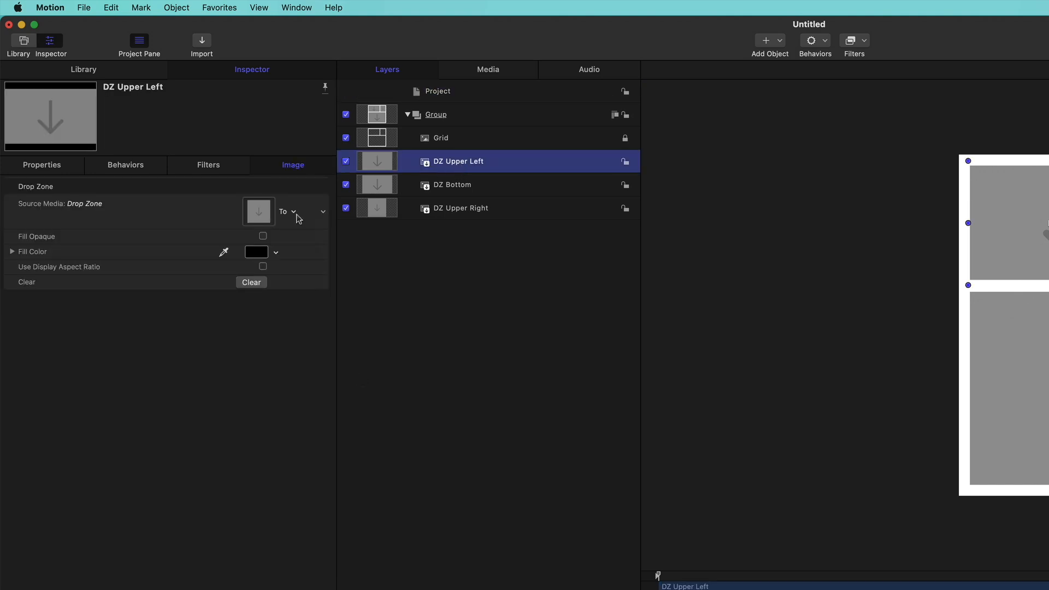
left_click(452, 185)
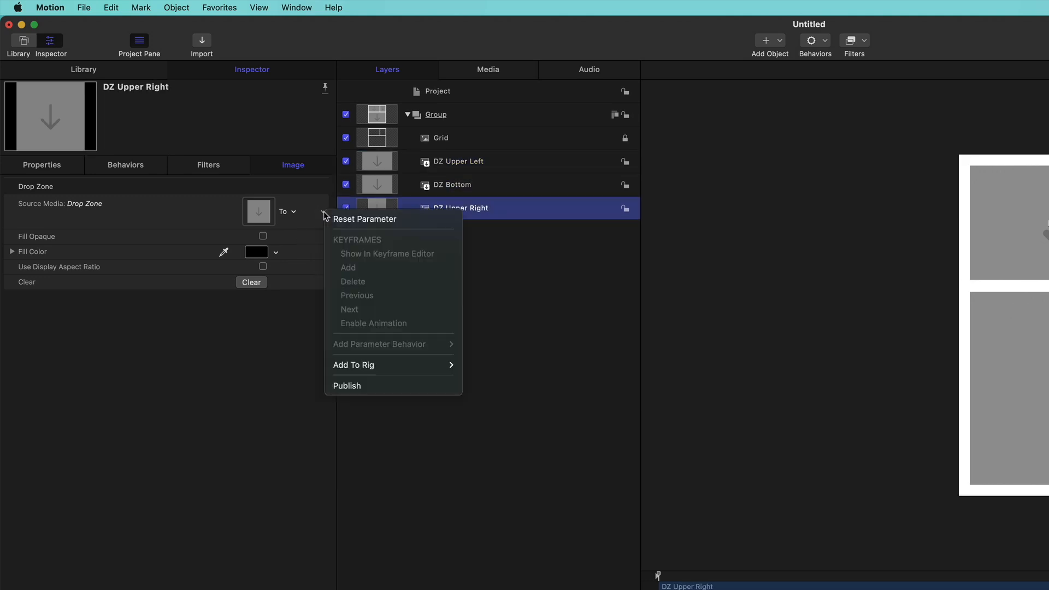
left_click(362, 357)
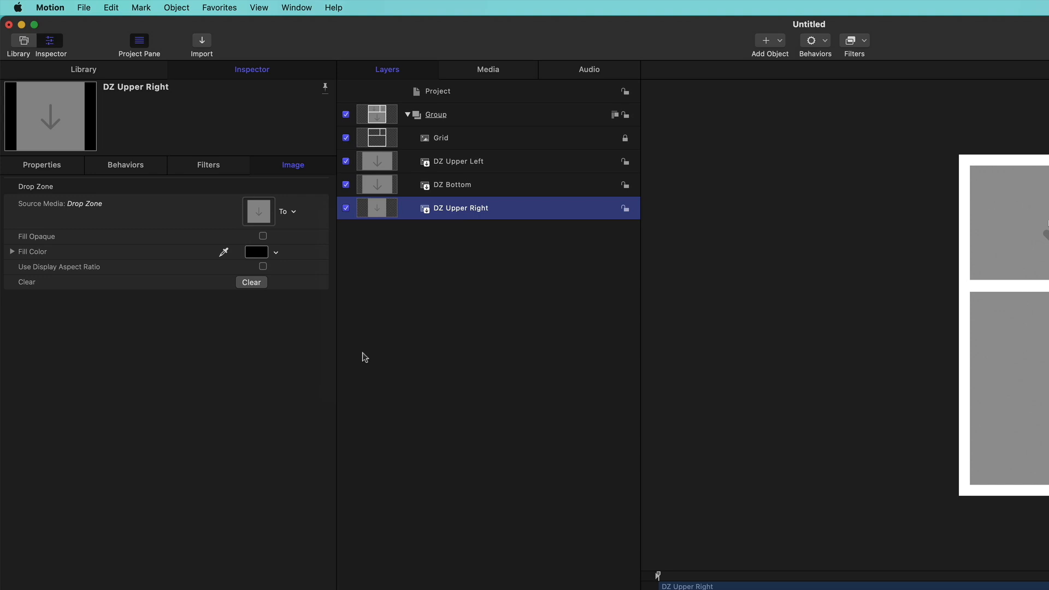
mouse_move(447, 145)
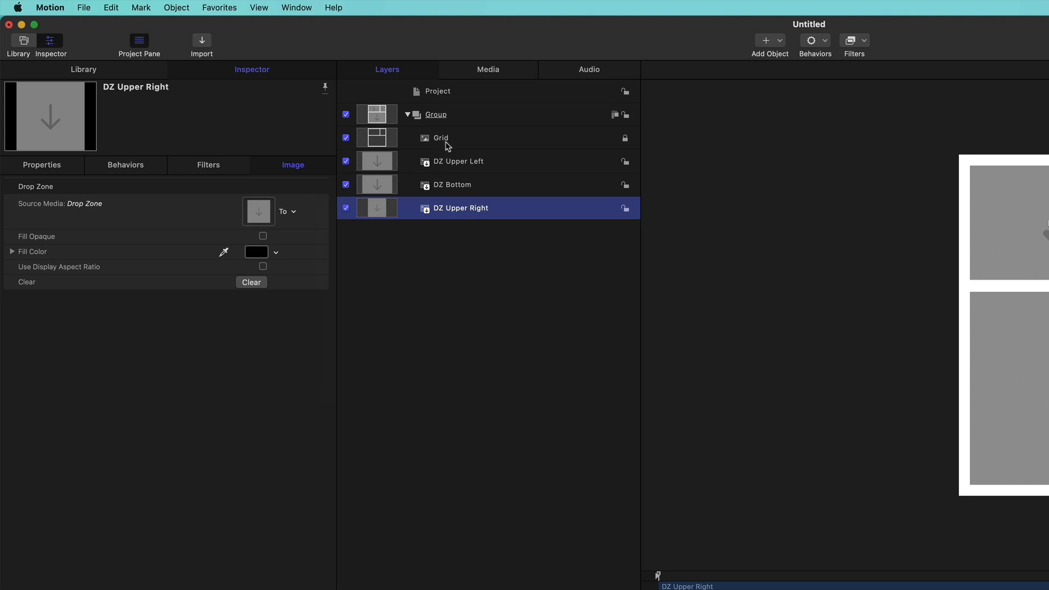
Step: Unlock the Grid layer and set its Colorize Remap White To colour to a dark tone
left_click(441, 138)
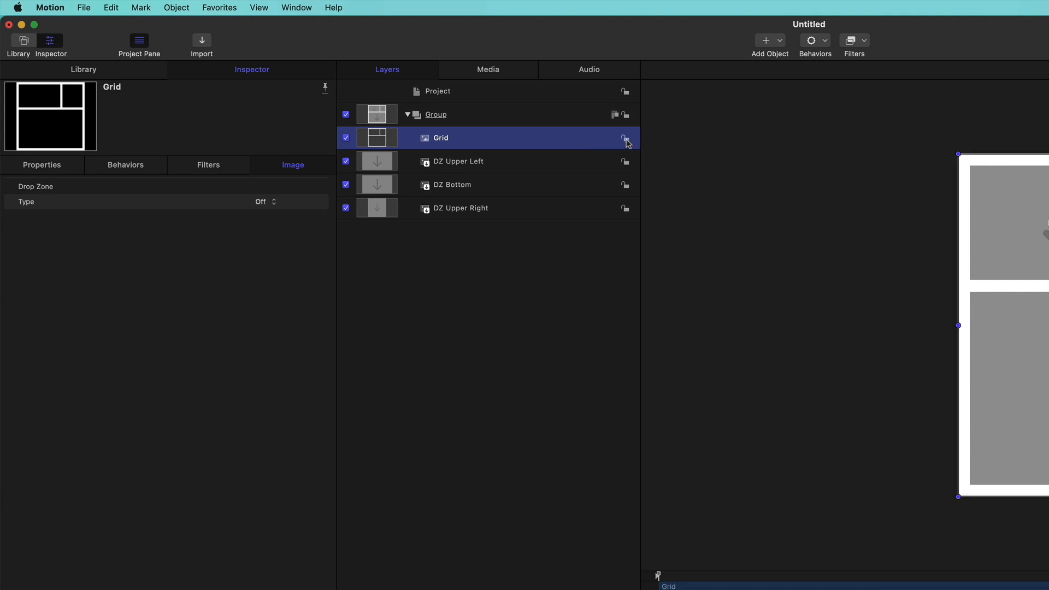
left_click(855, 40)
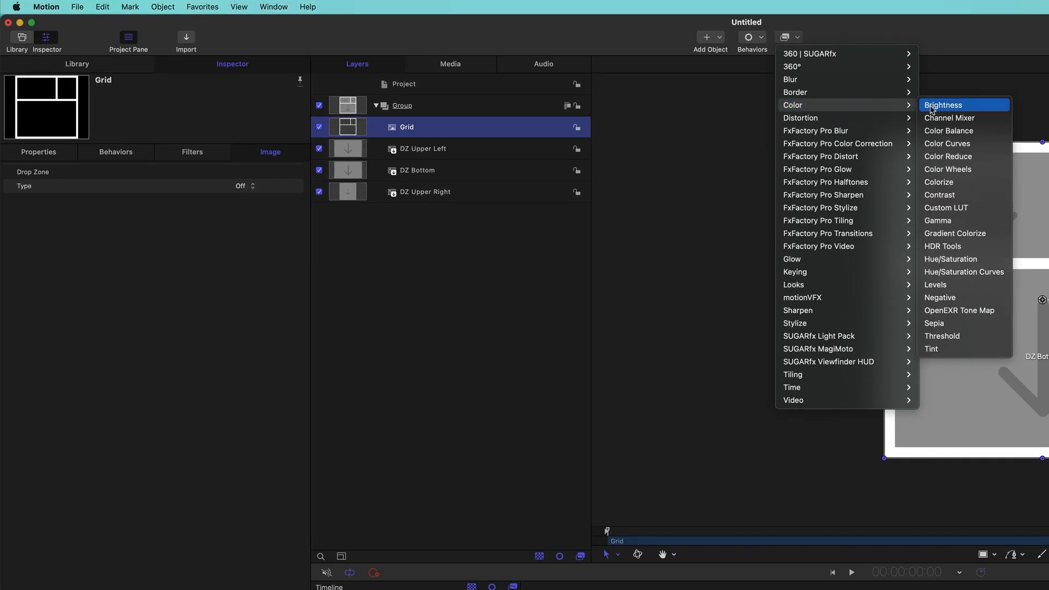
left_click(938, 182)
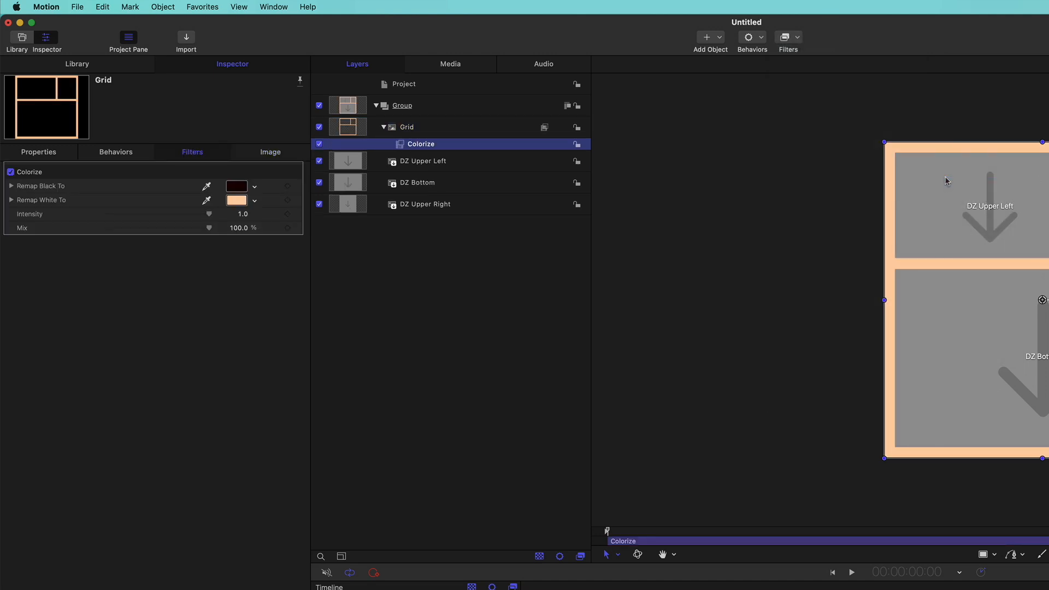
left_click(236, 200)
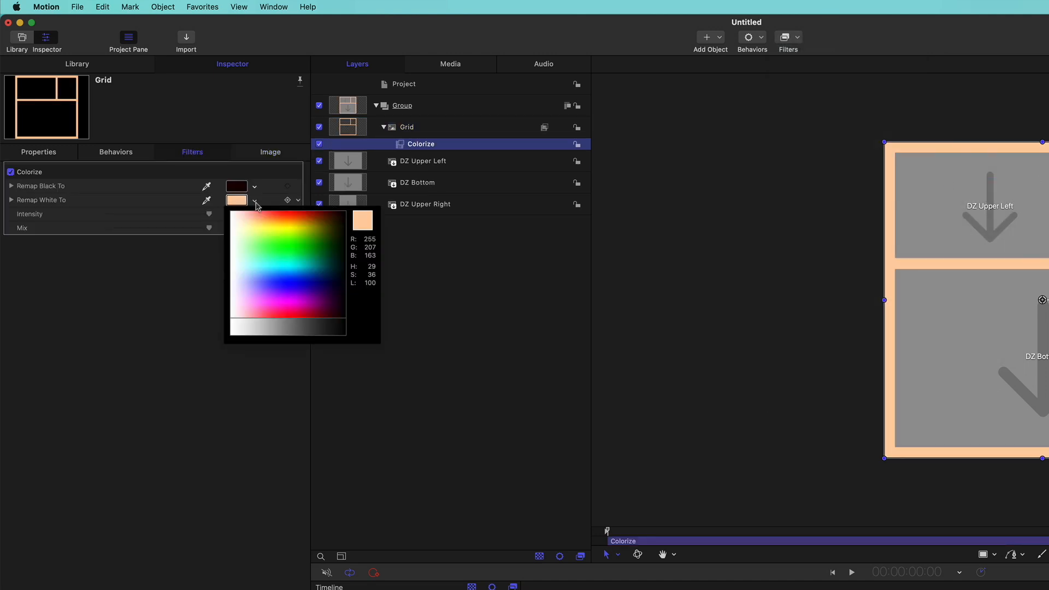
left_click(334, 333)
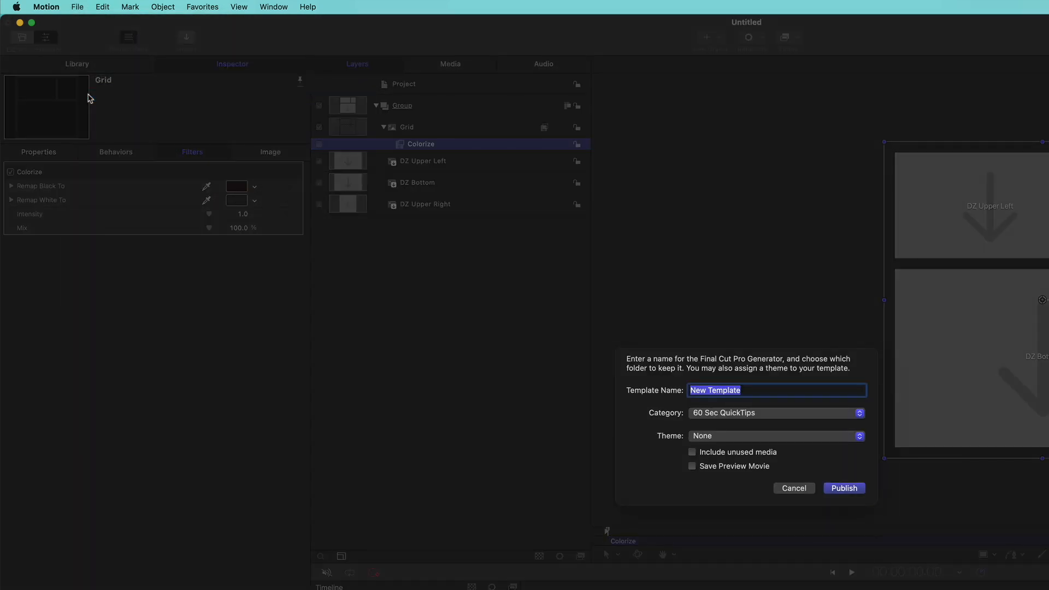
Step: Publish the generator as 'Instagram Layout' under the Social category
type("Instag")
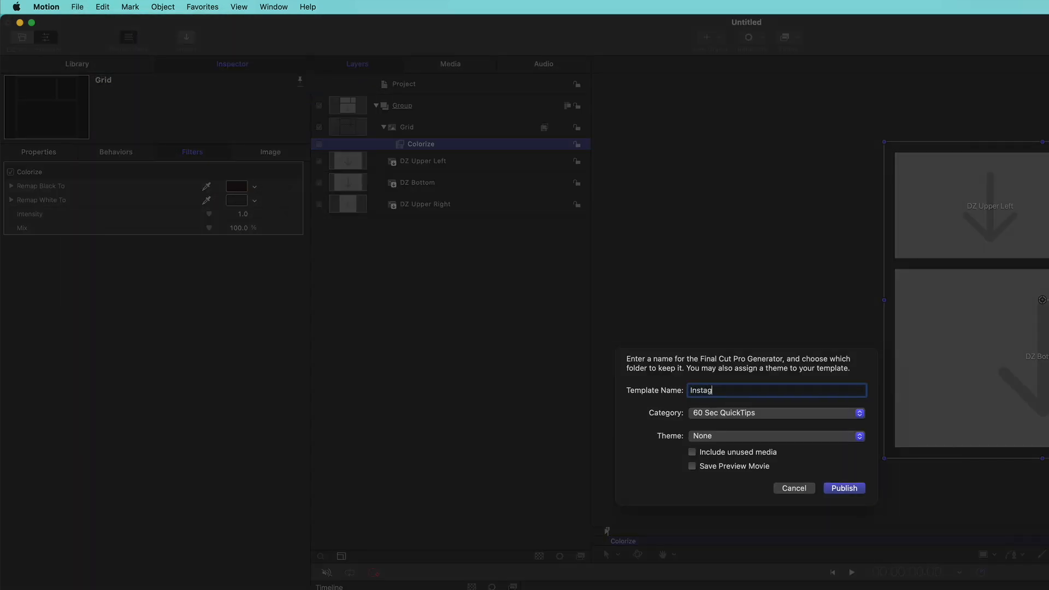
type("ram Lay")
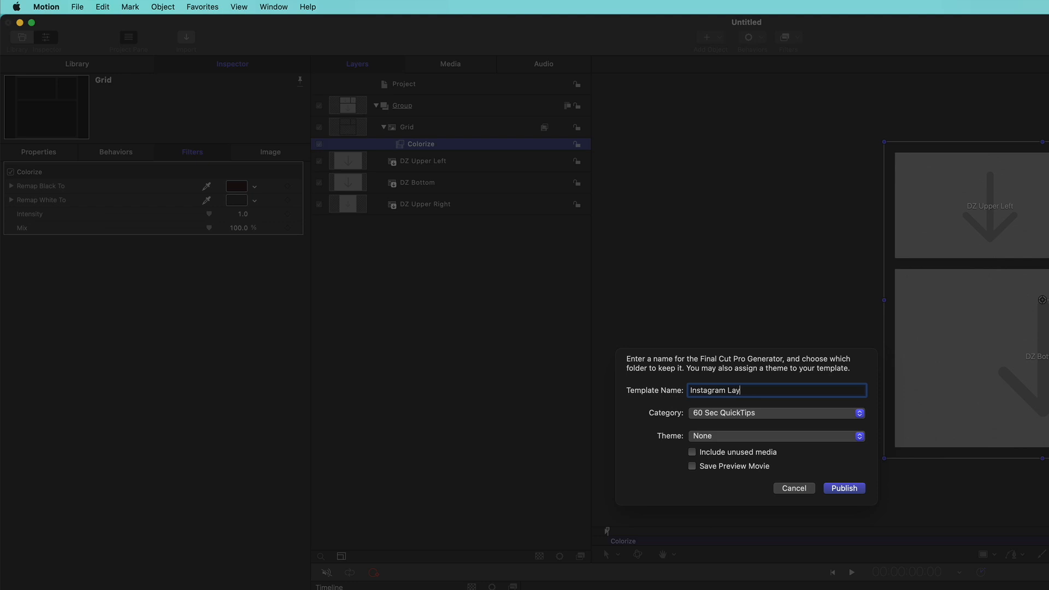
left_click(776, 413)
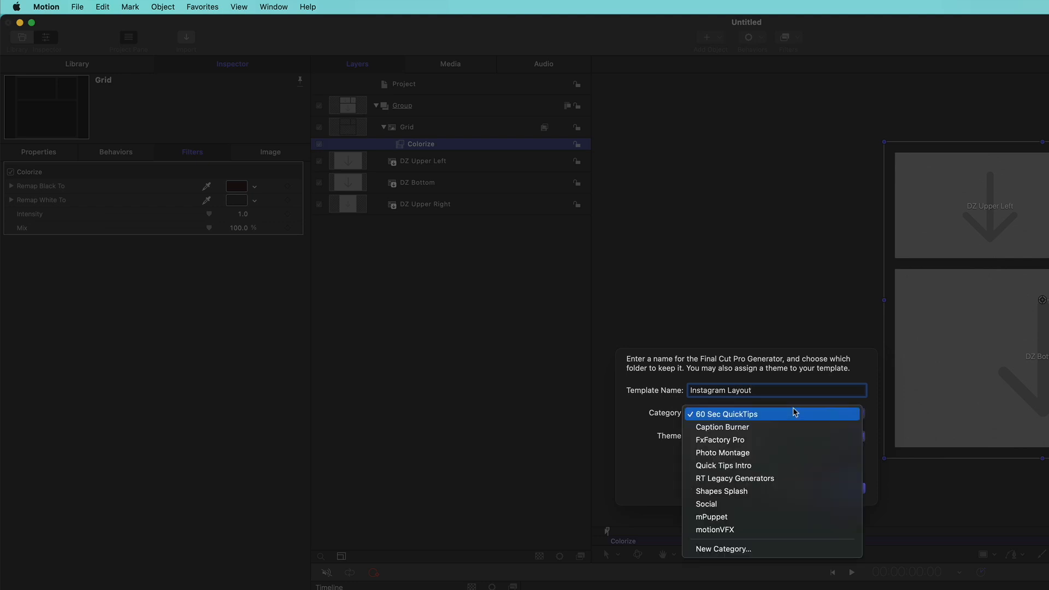
mouse_move(784, 504)
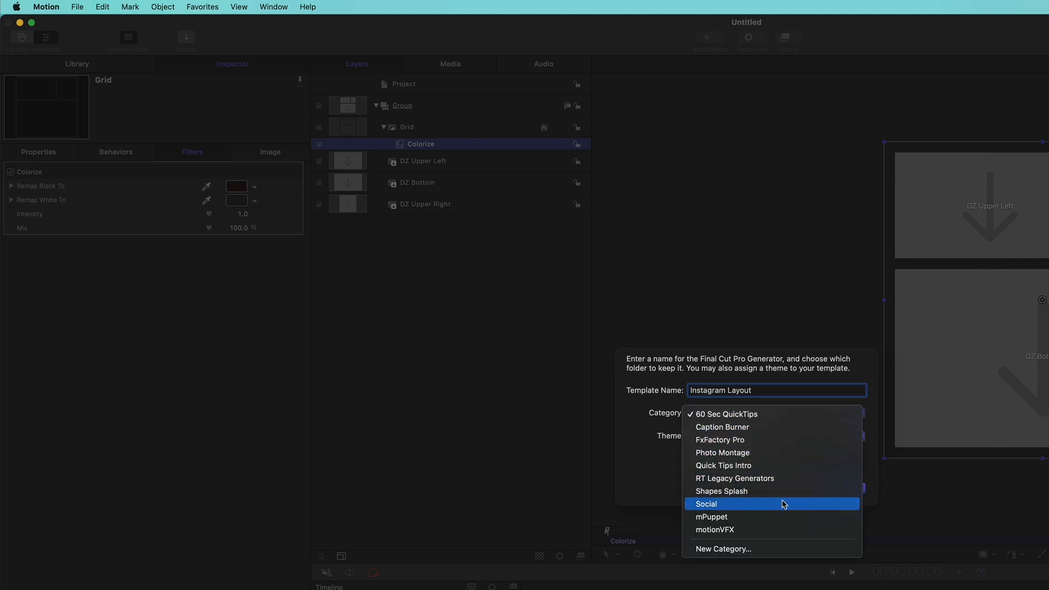
left_click(707, 504)
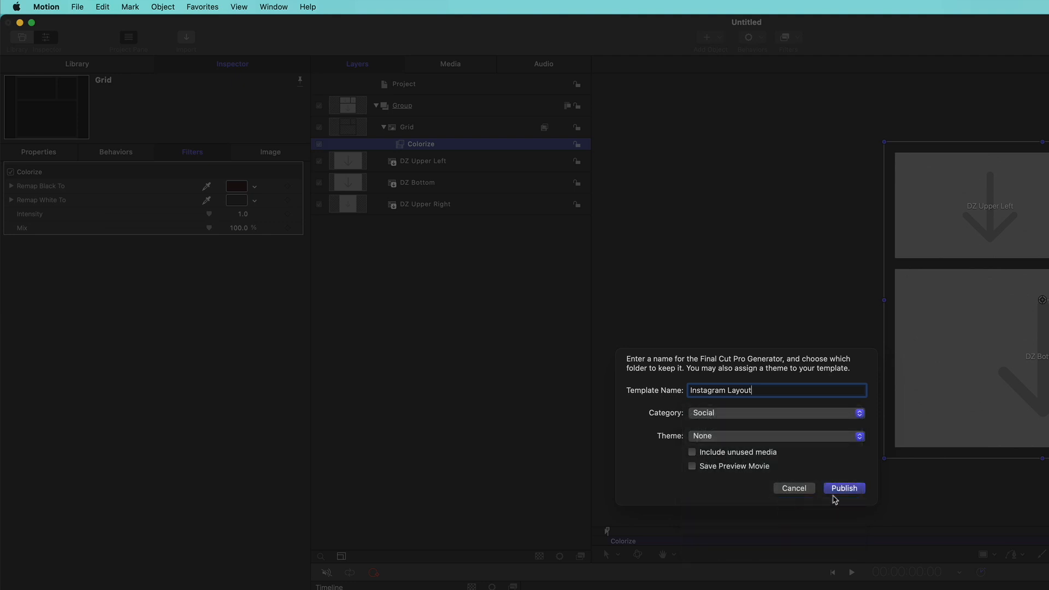
left_click(845, 488)
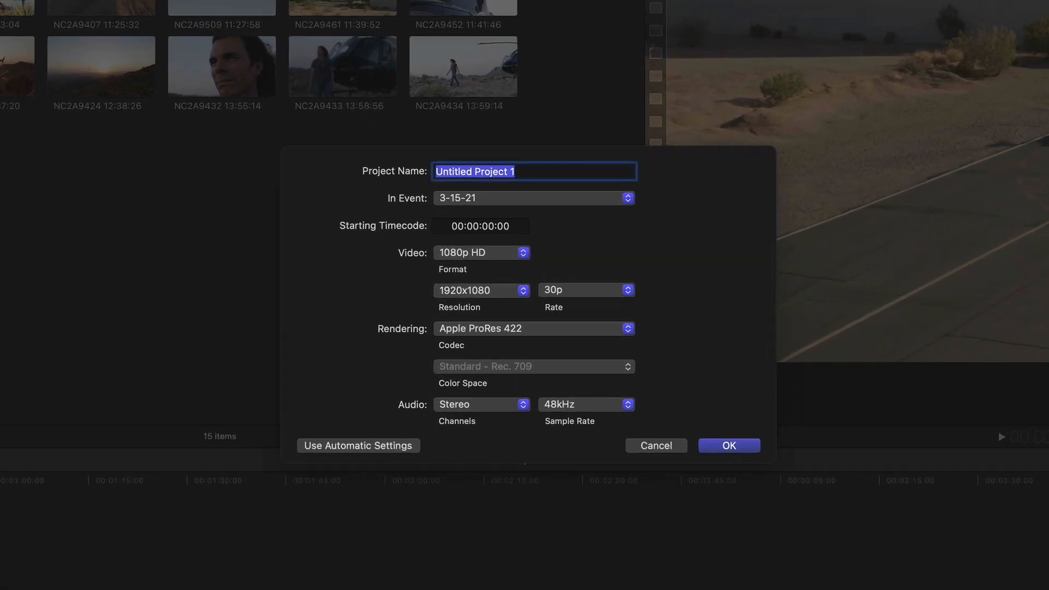
Step: Create a new Final Cut Pro project with Square format at 1080x1080 resolution
left_click(481, 253)
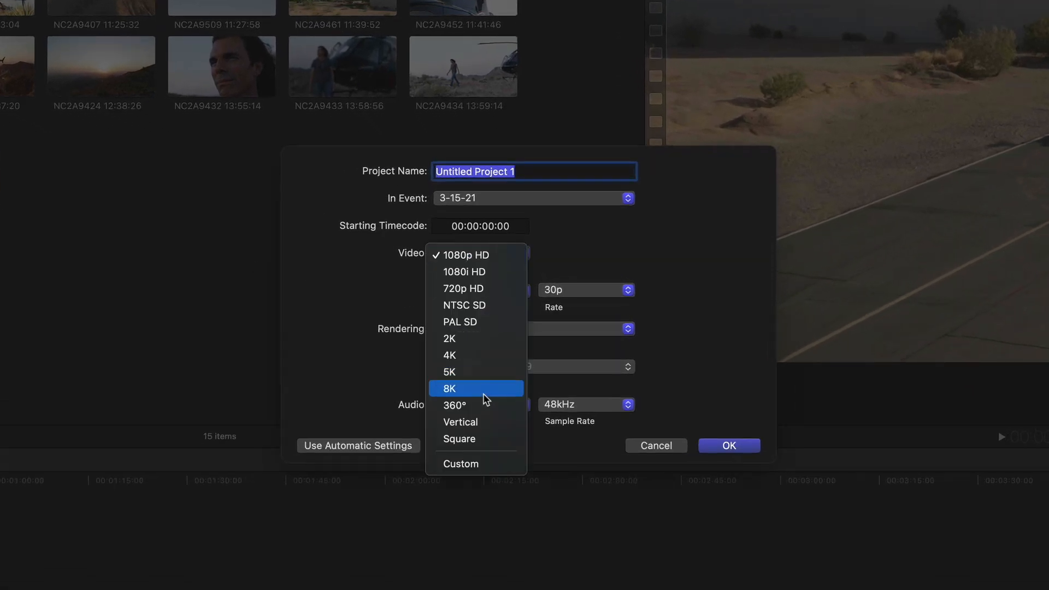
left_click(459, 438)
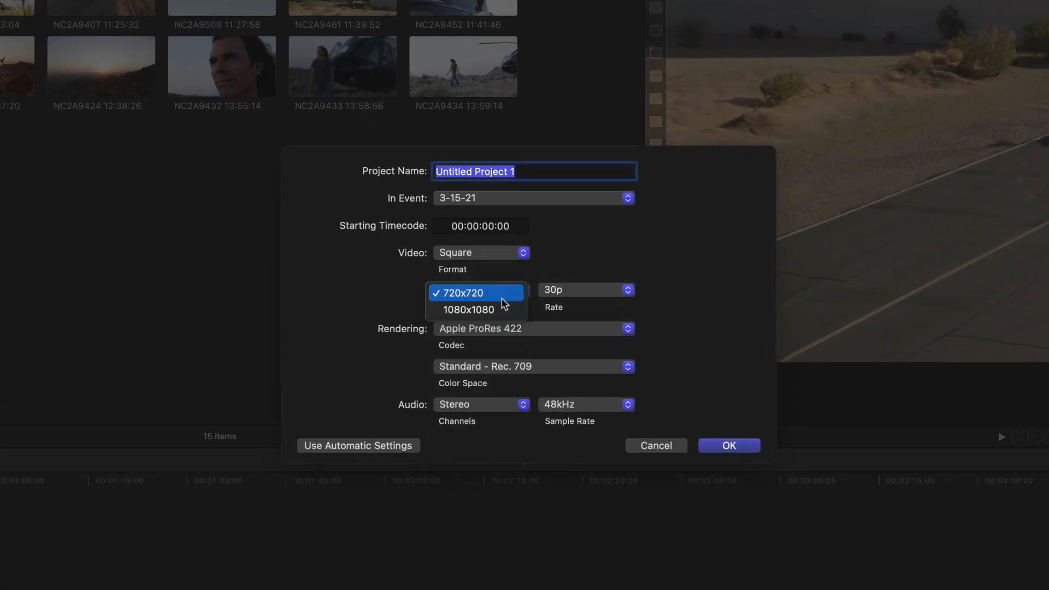
left_click(469, 309)
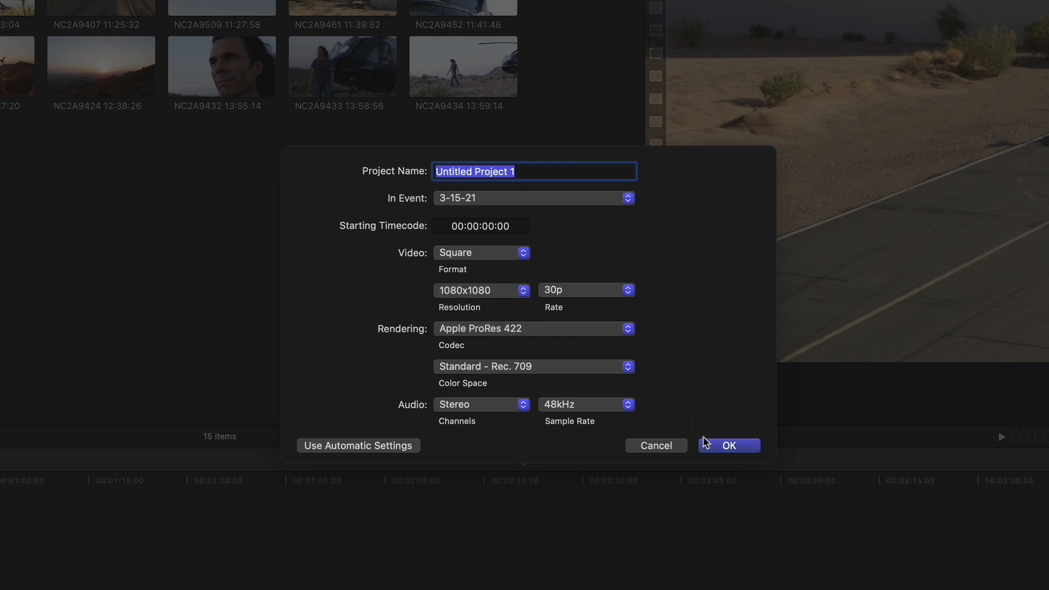
left_click(729, 446)
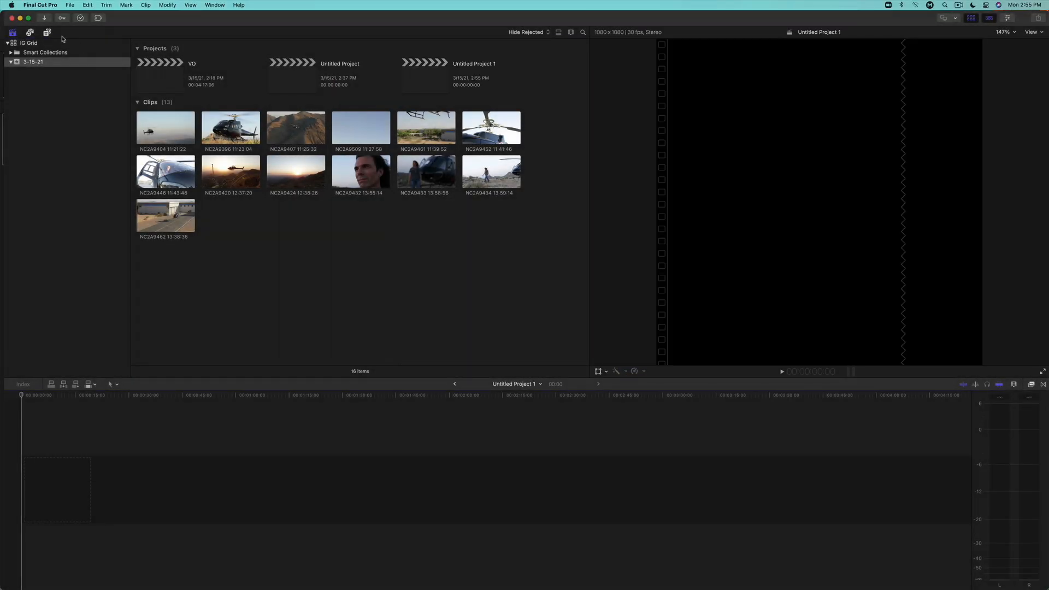
Step: Drag Instagram Layout from Generators > Social into the project timeline
left_click(47, 33)
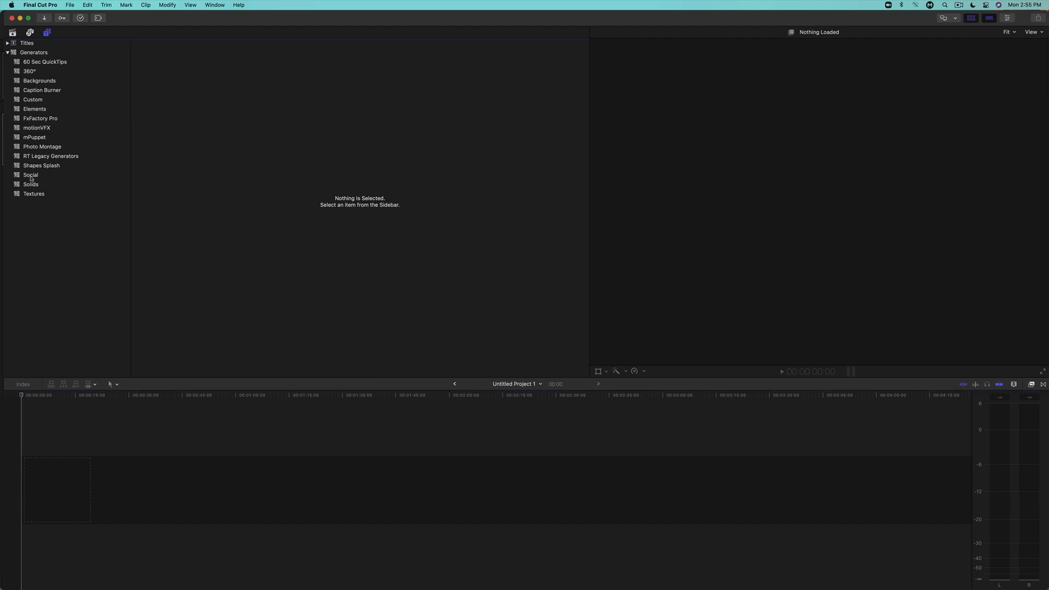
left_click(30, 175)
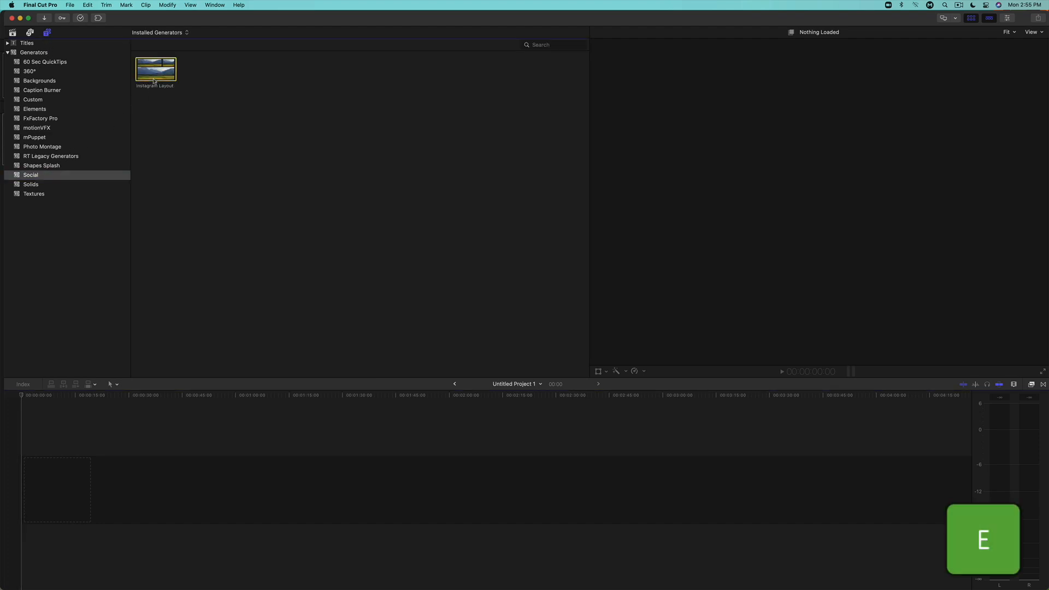
left_click_drag(154, 69, 47, 485)
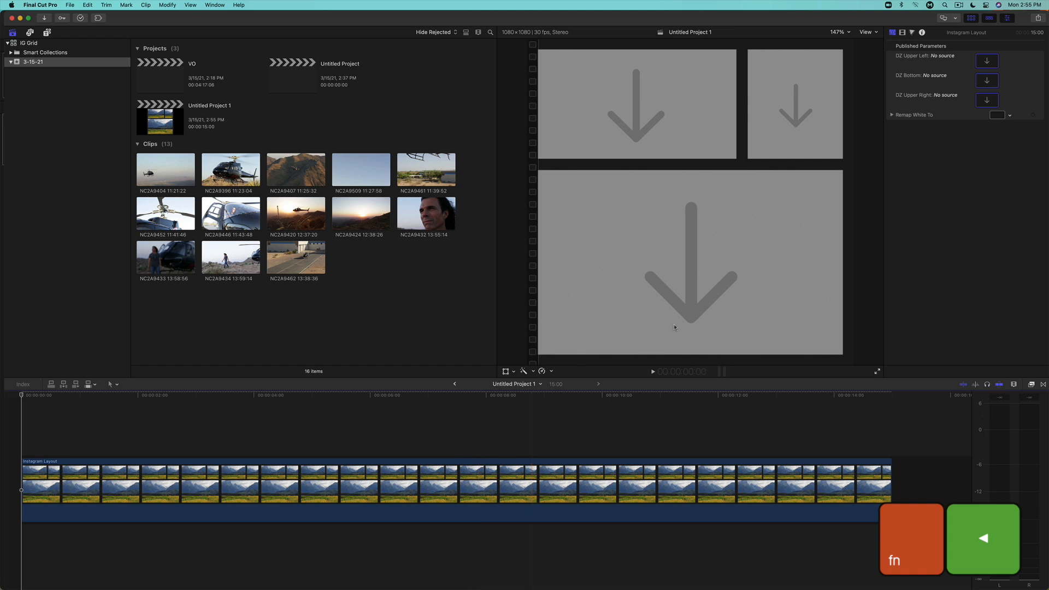
Step: Apply the close-up helicopter clip to DZ Bottom and the aerial shot to DZ Upper Right
left_click(987, 80)
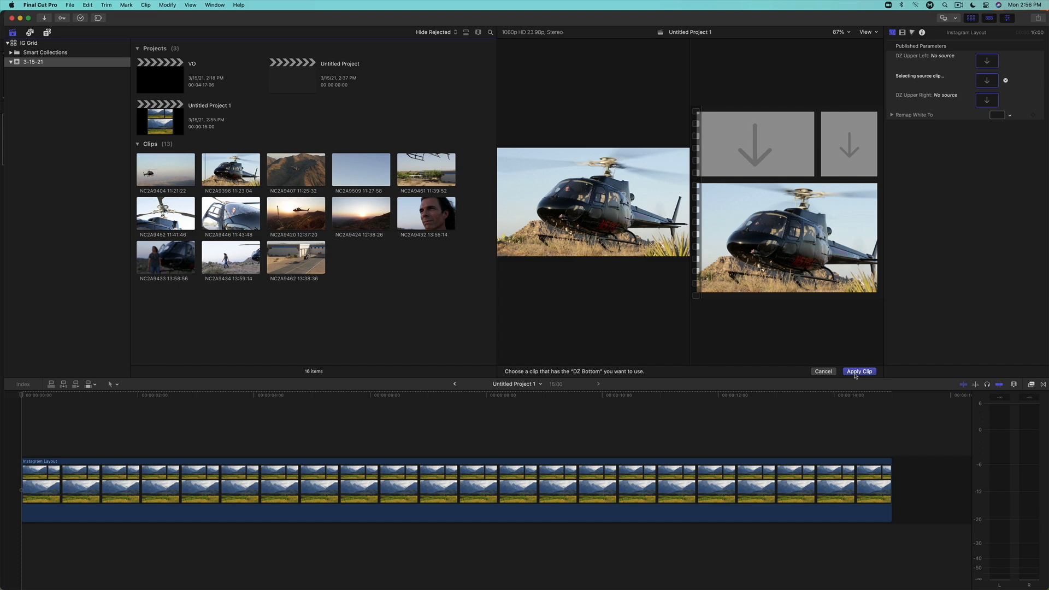
left_click(859, 372)
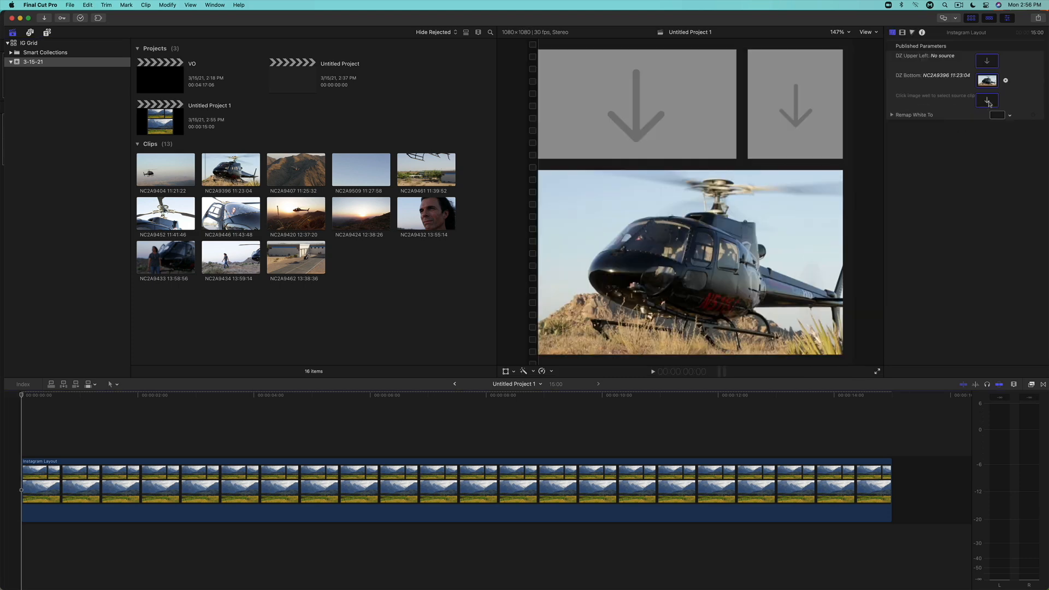
left_click(987, 101)
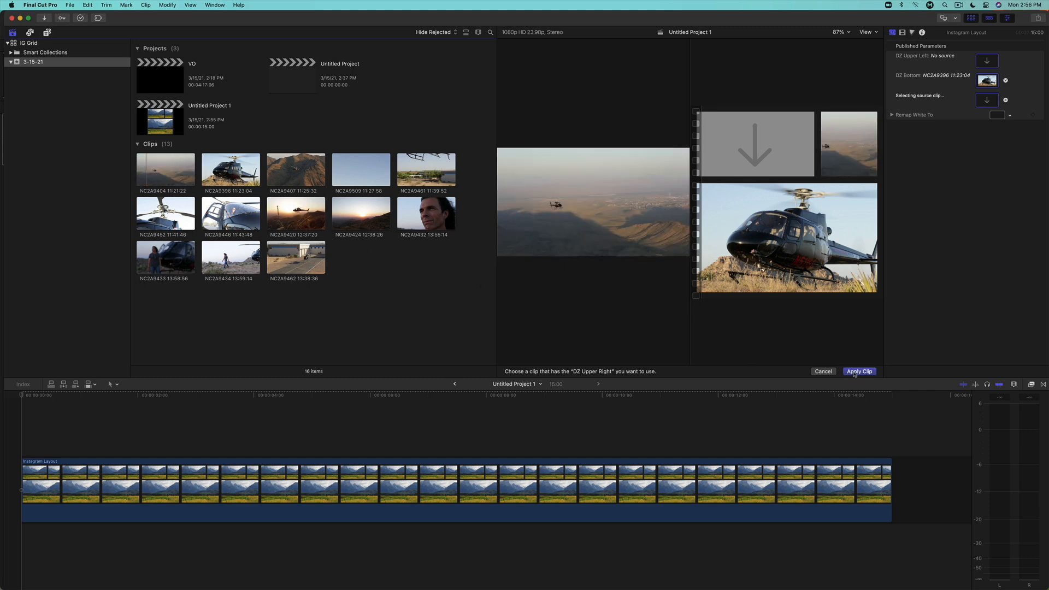
left_click(860, 372)
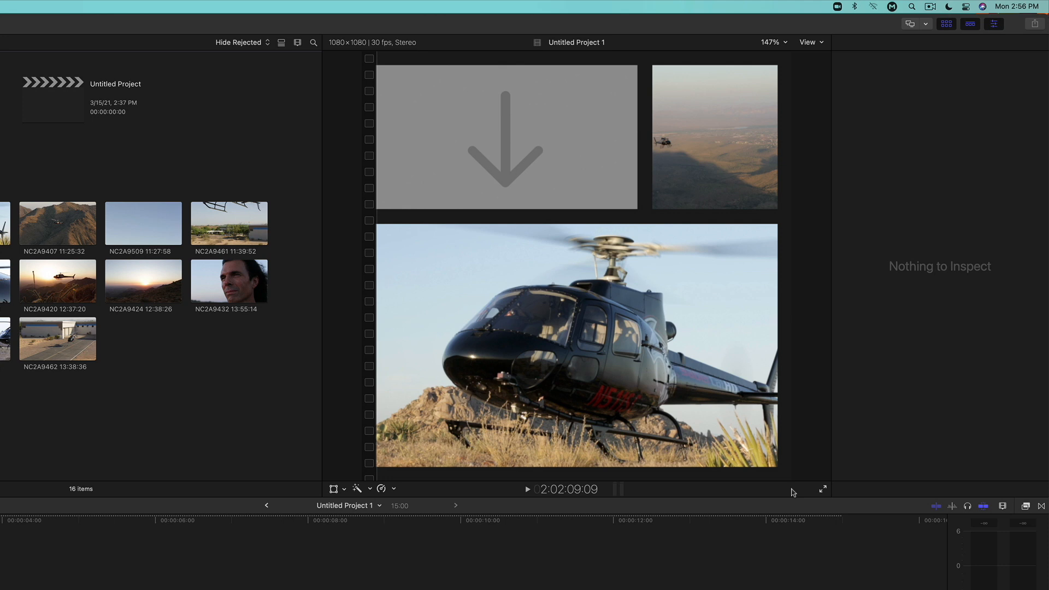
mouse_move(784, 471)
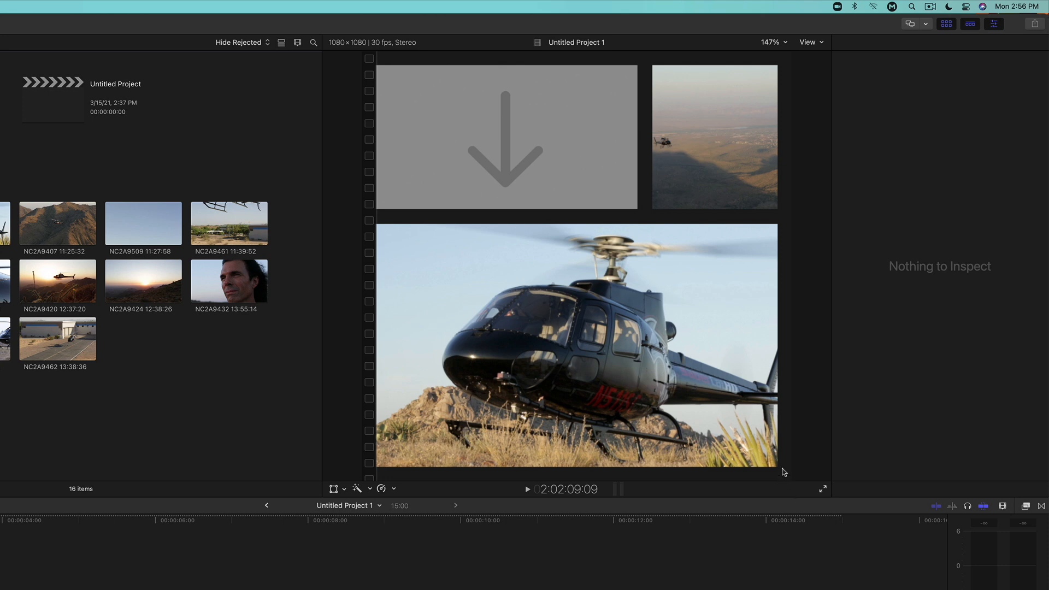
mouse_move(713, 175)
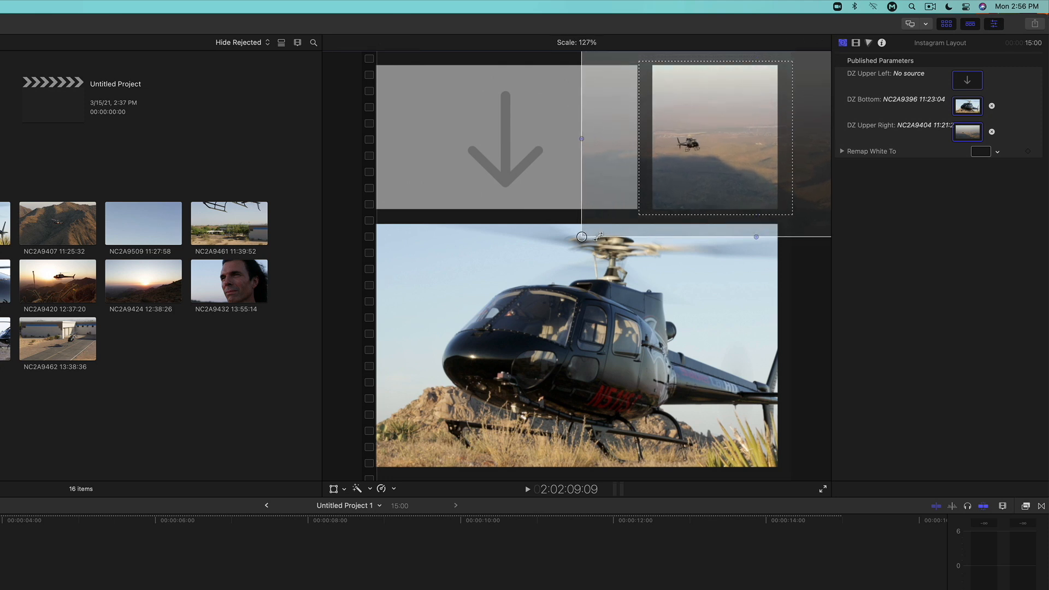
Step: Scale the upper-right aerial shot to 127% and apply the sunset clip to DZ Upper Left
left_click(968, 80)
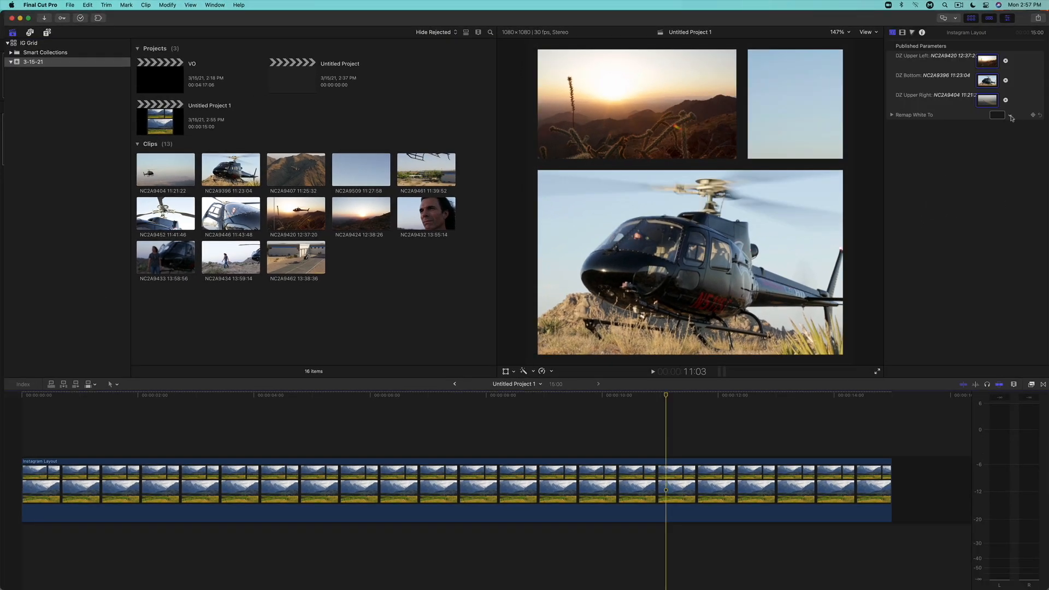
Step: Choose a rust-brown shade for Remap White To in the Inspector
left_click(997, 115)
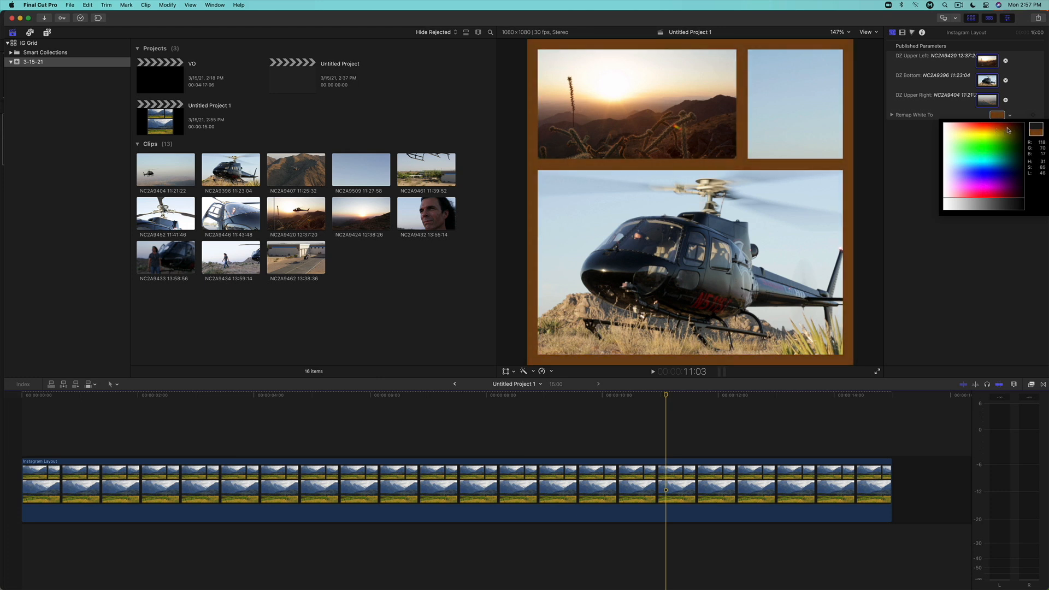
left_click(997, 115)
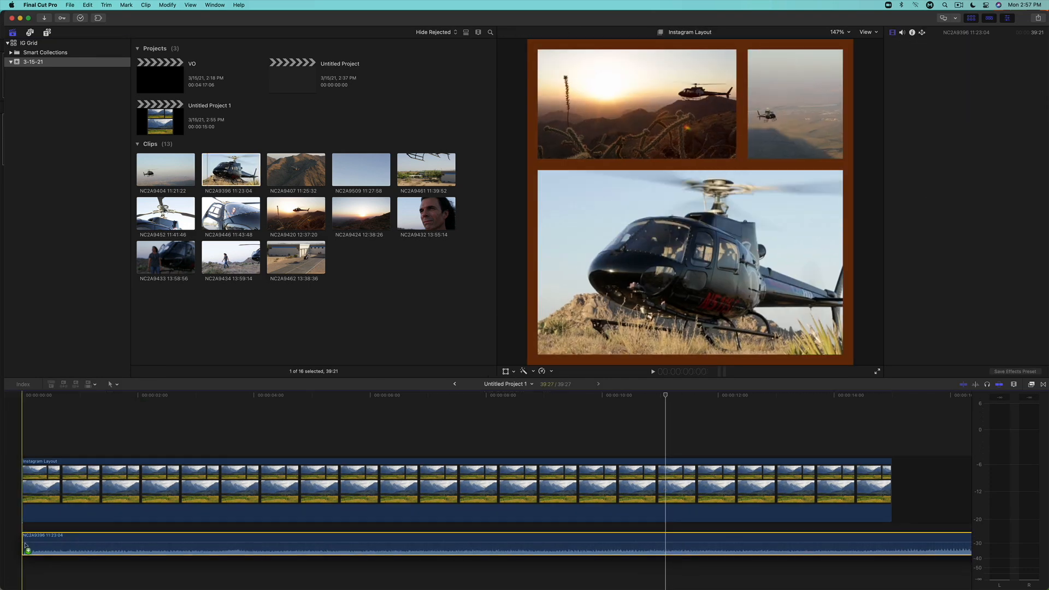
Step: Select the NC2A9396 11:23:04 audio clip under the generator to show its Inspector settings
left_click(901, 32)
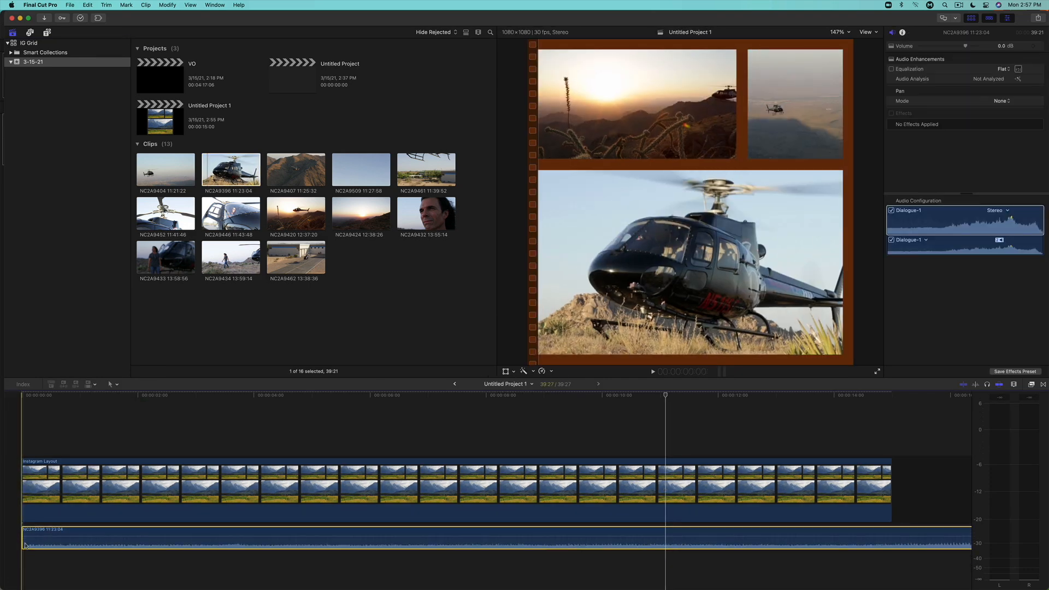